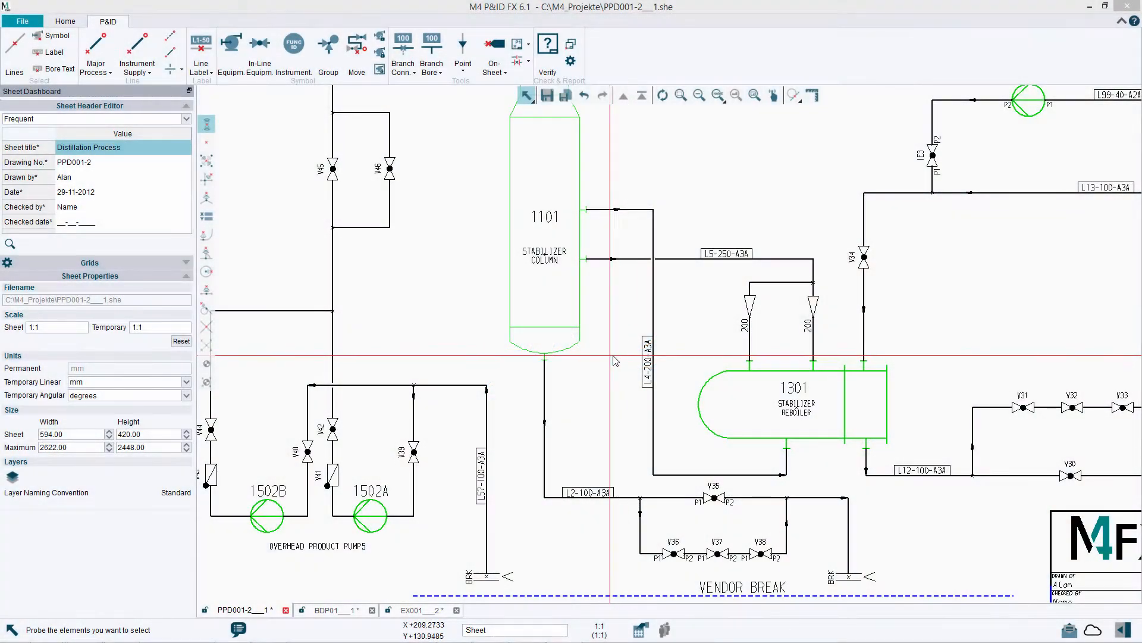
mouse_move(706, 168)
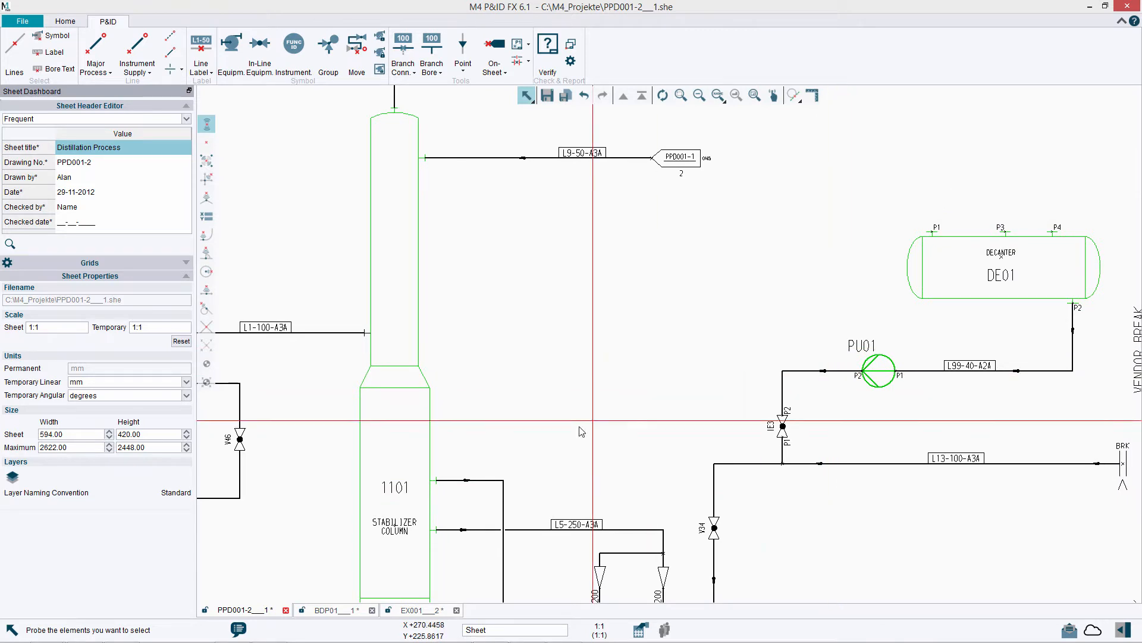
Step: Switch to the EX001 drawing with reactor E3 in view
left_click(419, 610)
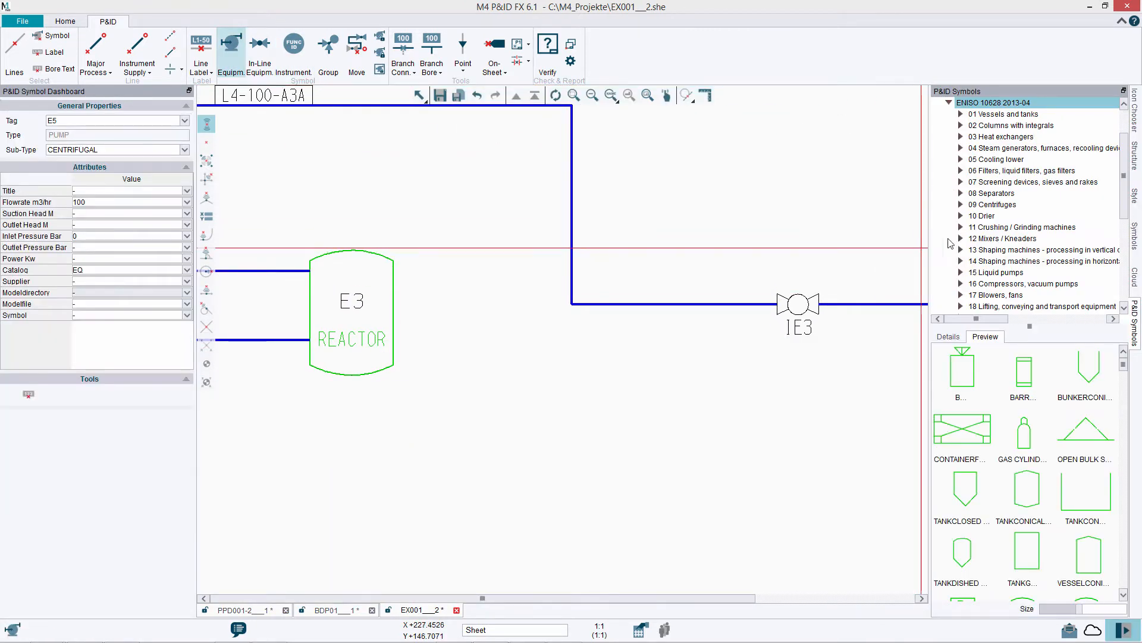
Step: Place centrifugal pumps E6 and E8 and finish the process line from pump E8
left_click(996, 271)
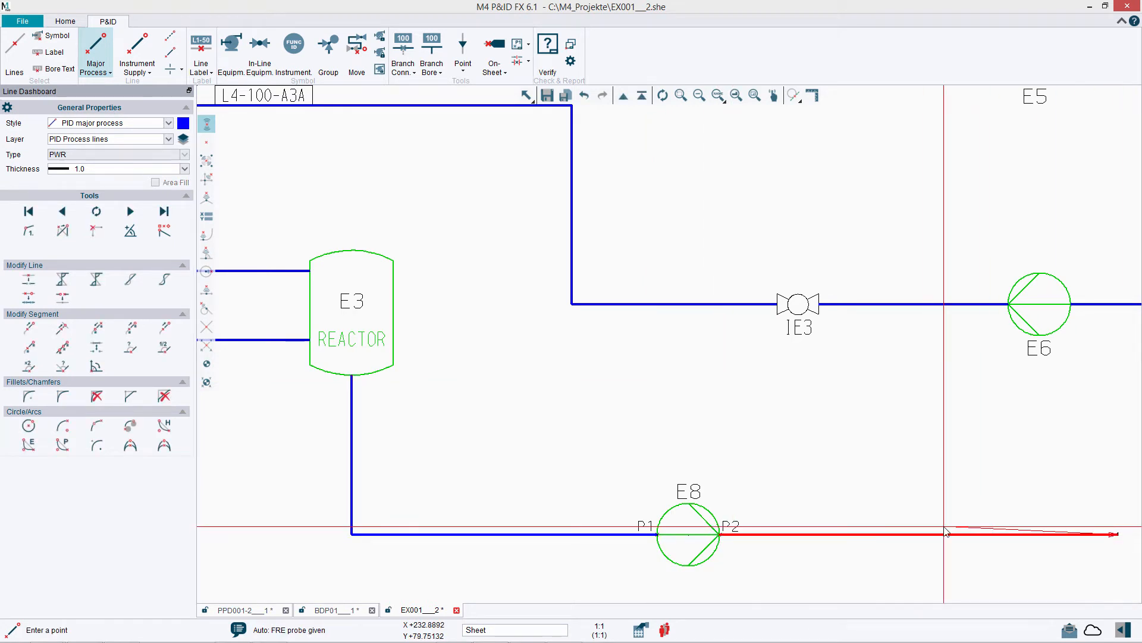
left_click(260, 48)
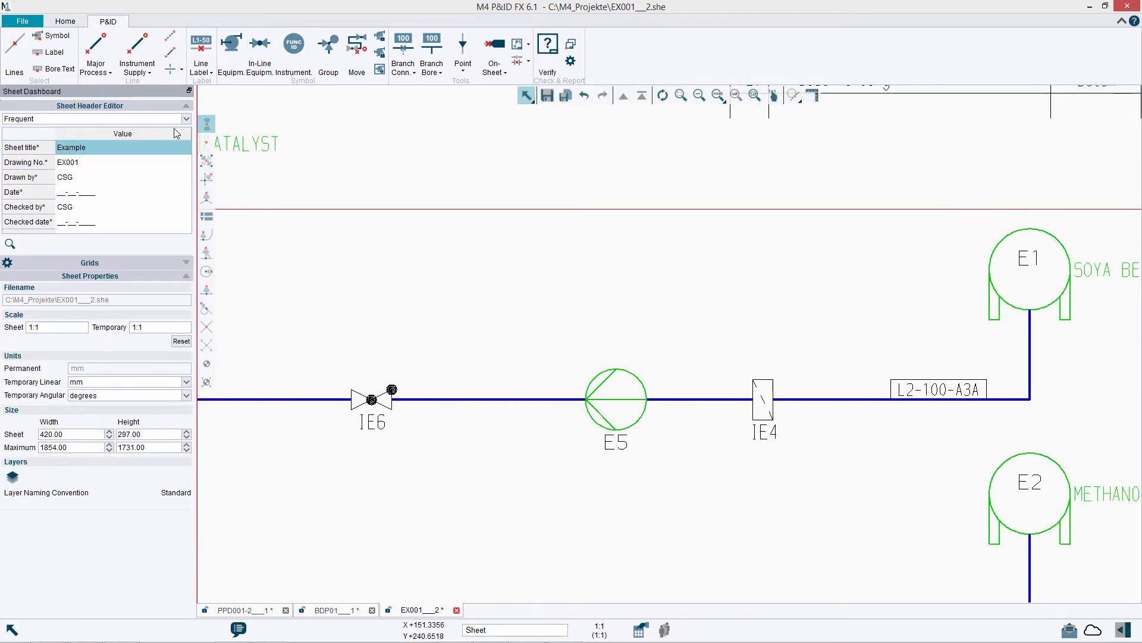
Step: Draw instrument supply lines looping over strainer IE4 and beside pump E5
left_click(136, 48)
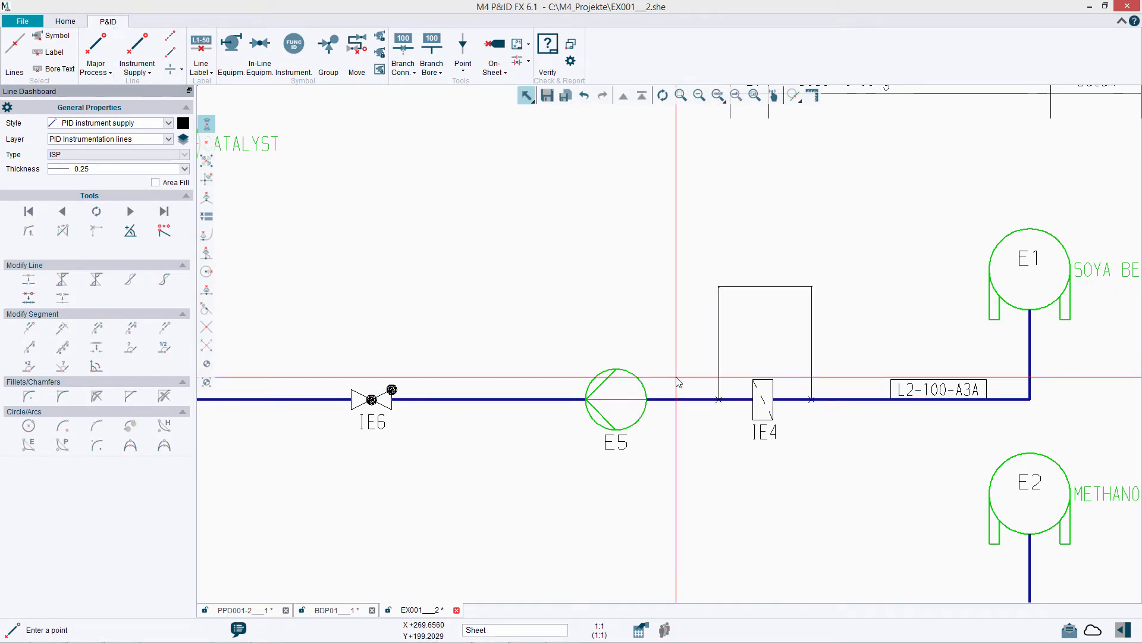
left_click(615, 399)
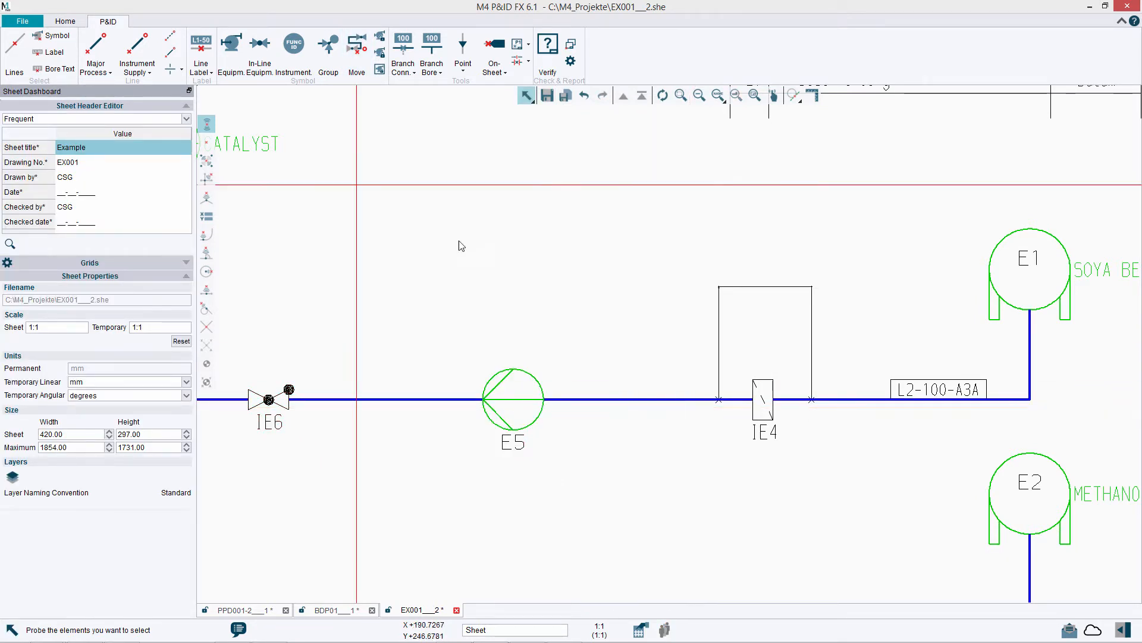
left_click(137, 46)
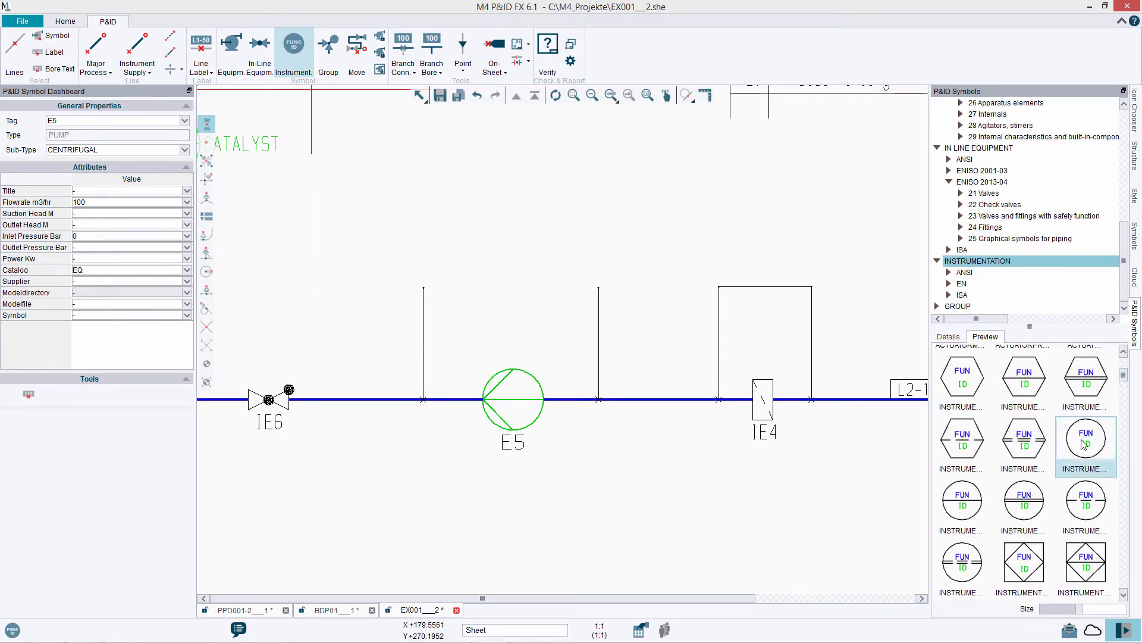
Step: Pick the round instrument bubble symbol for the pump E5 connections
left_click(1086, 438)
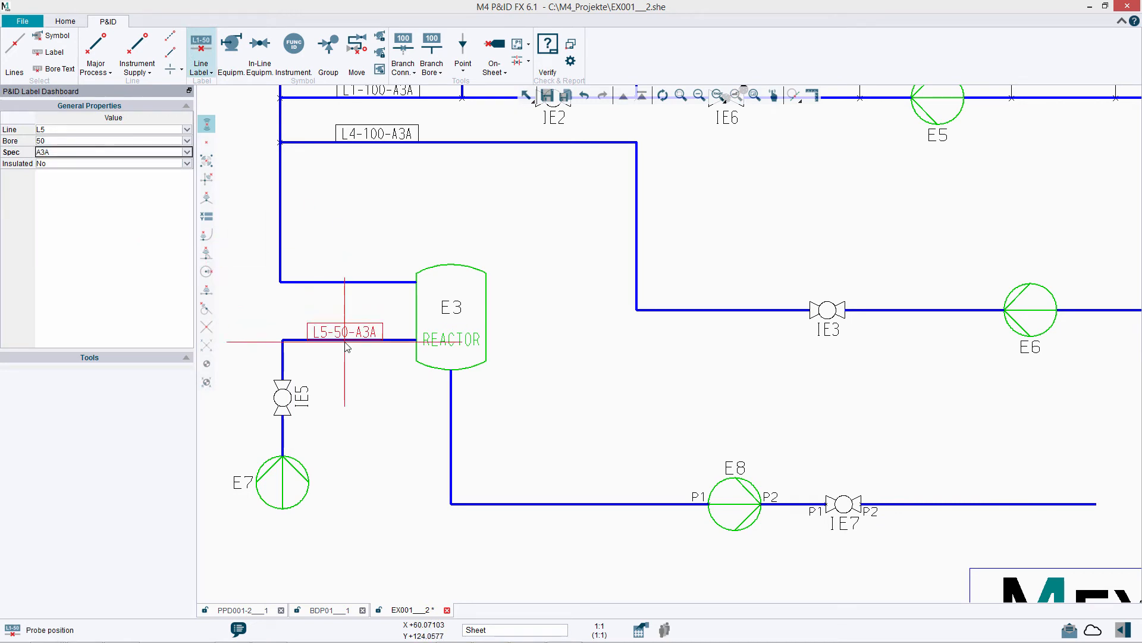
Step: Place the L5-50-A3A label on the reactor feed line
left_click(945, 504)
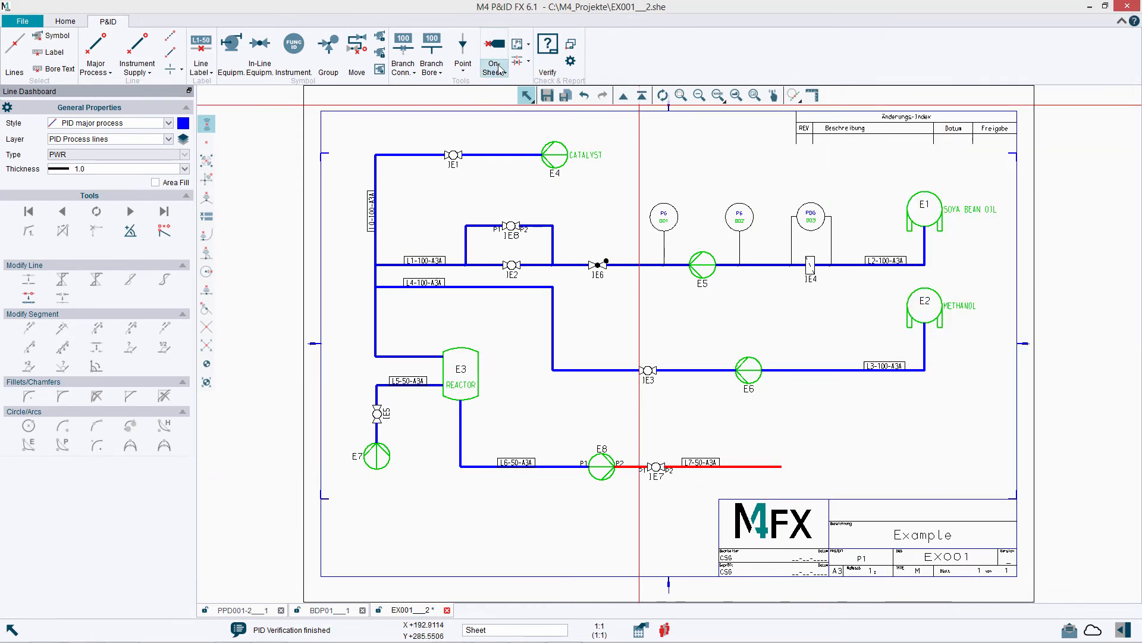
Step: End line L7-50-A3A with off-sheet connector 1 leading to BDP01
left_click(492, 54)
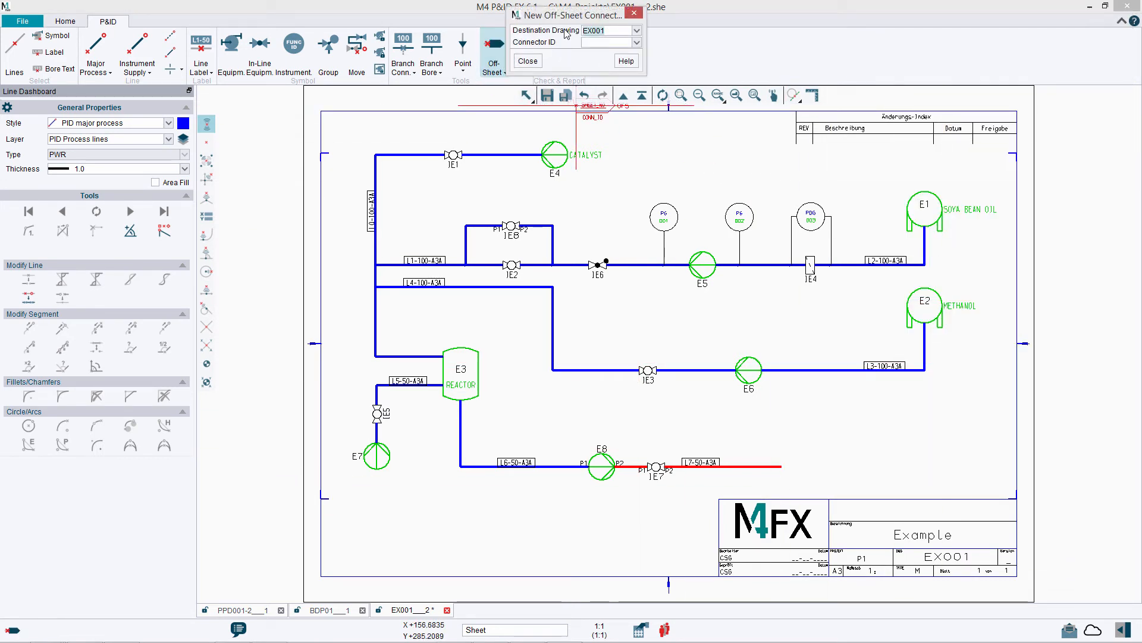
left_click(641, 31)
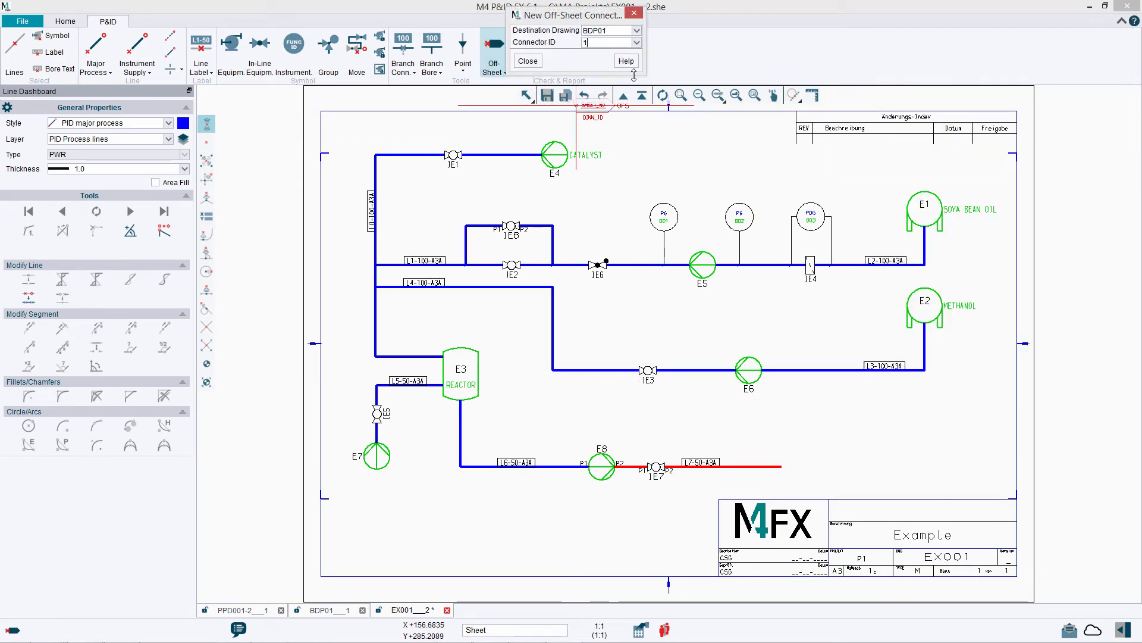
left_click(526, 61)
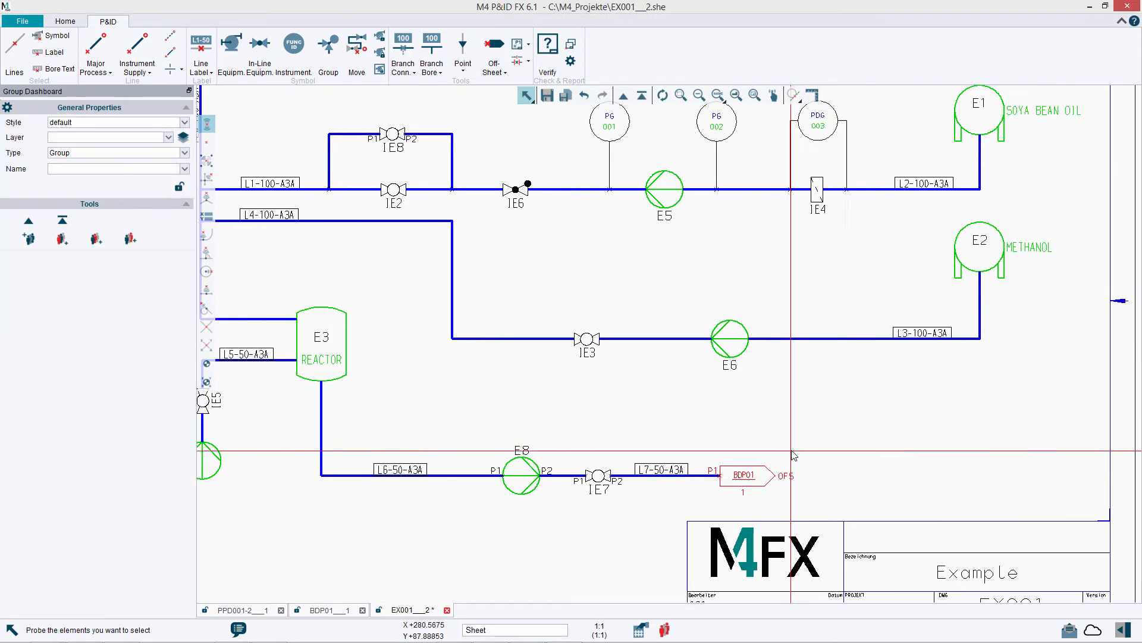
Step: View the matching connector on BDP01, then return to EX001
left_click(326, 609)
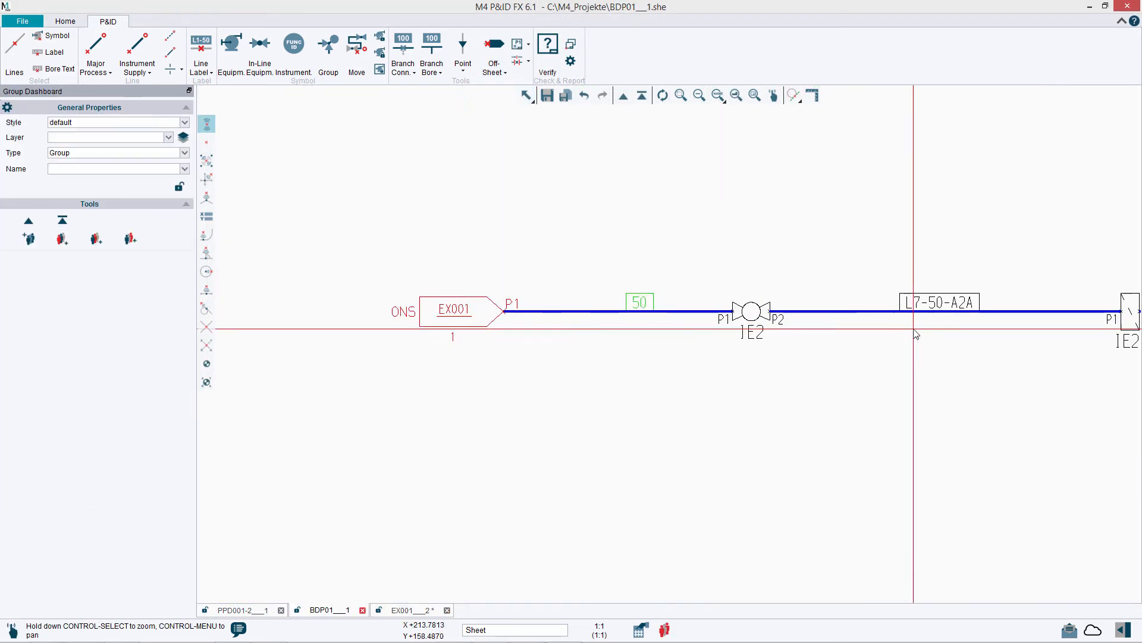
left_click(411, 610)
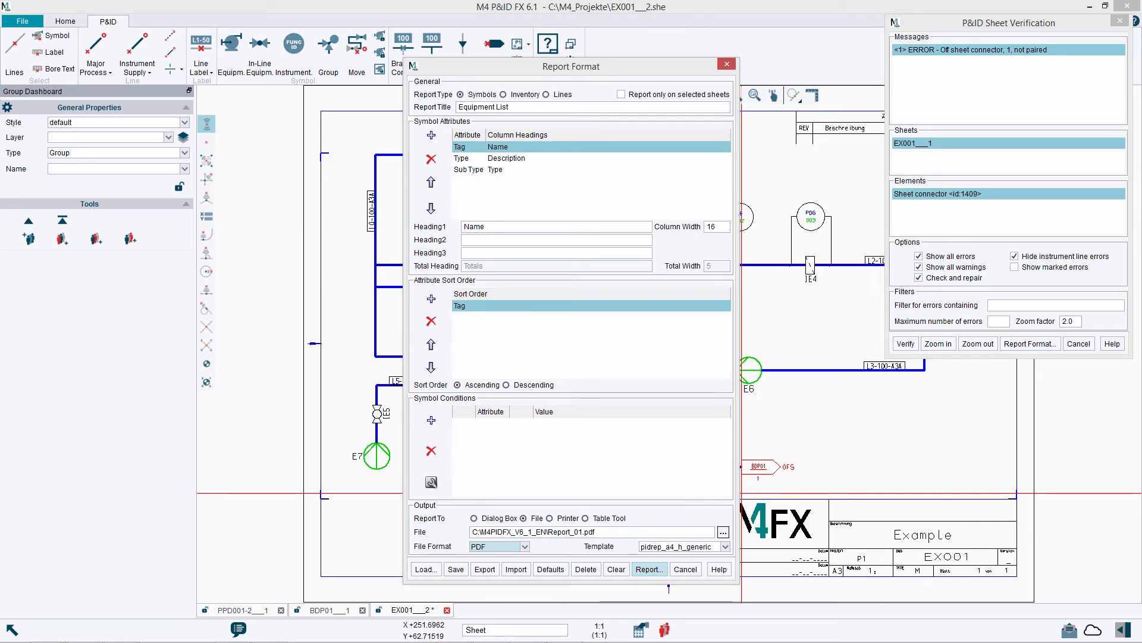
Step: Generate the EX001 Equipment List report as a PDF
left_click(650, 569)
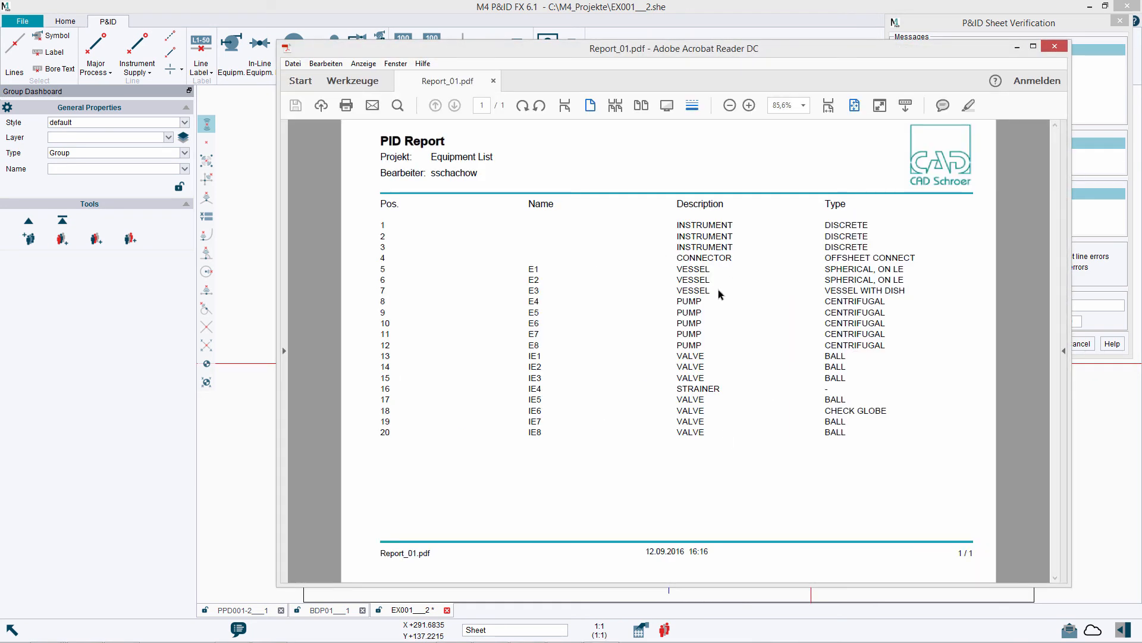